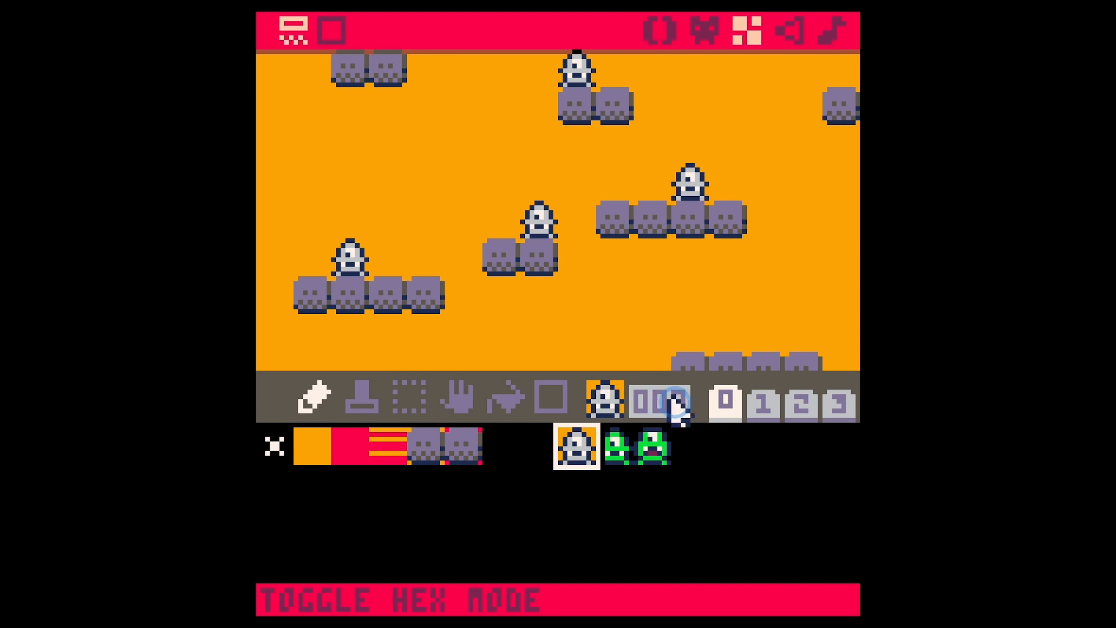
Step: Switch from the map editor to code tab 0 showing _init, _update and _draw
{"action": "left_click", "coordinate": [651, 454]}
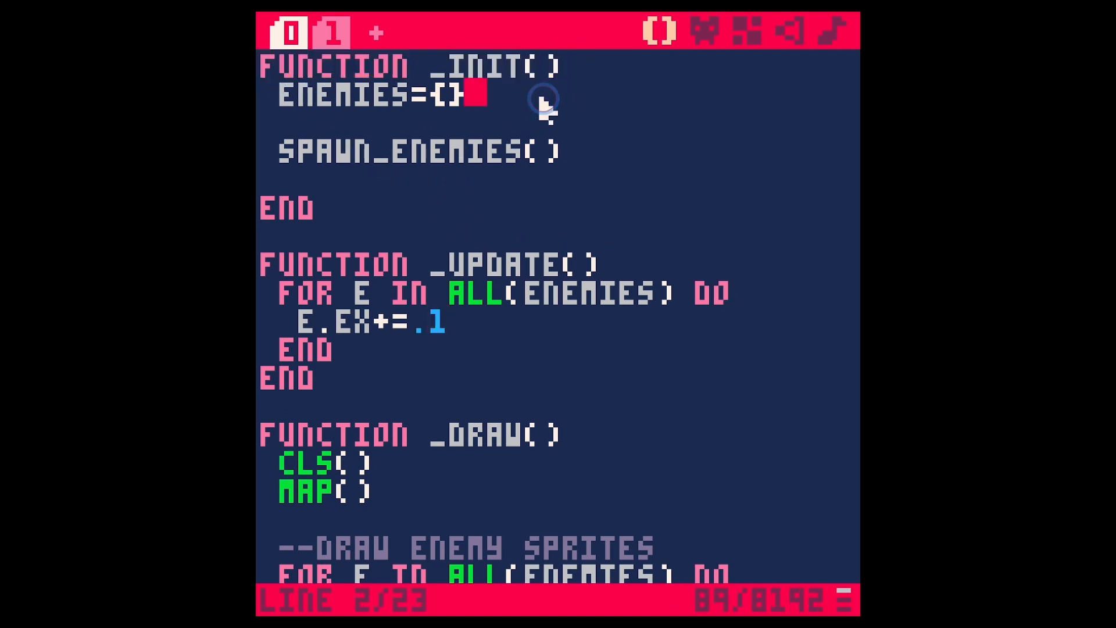
{"action": "double_click", "coordinate": [372, 94]}
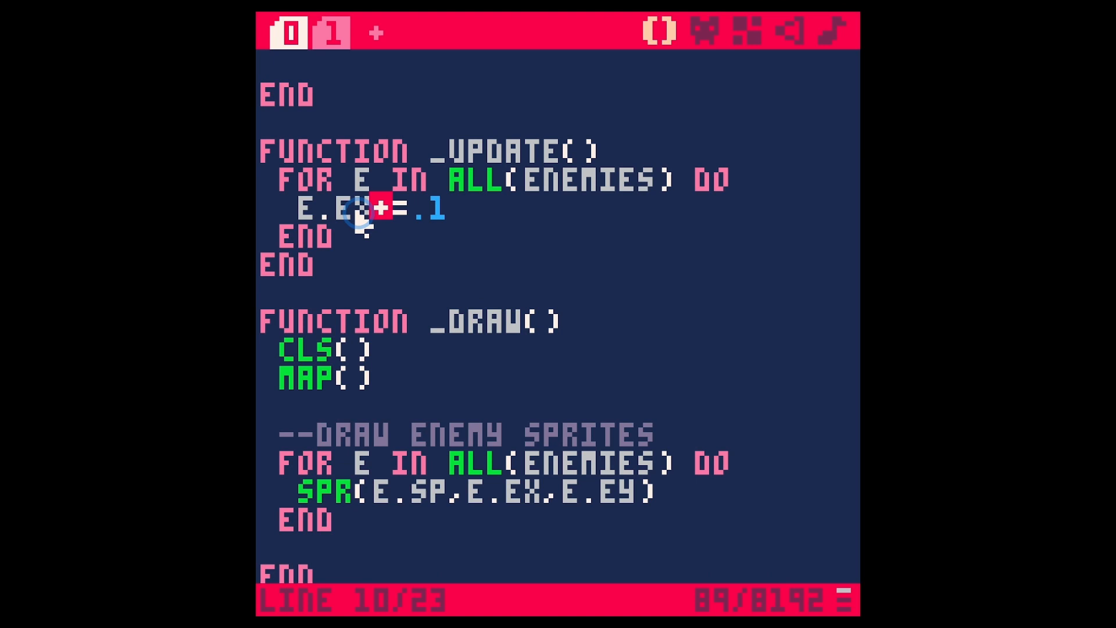
{"action": "left_click", "coordinate": [406, 235]}
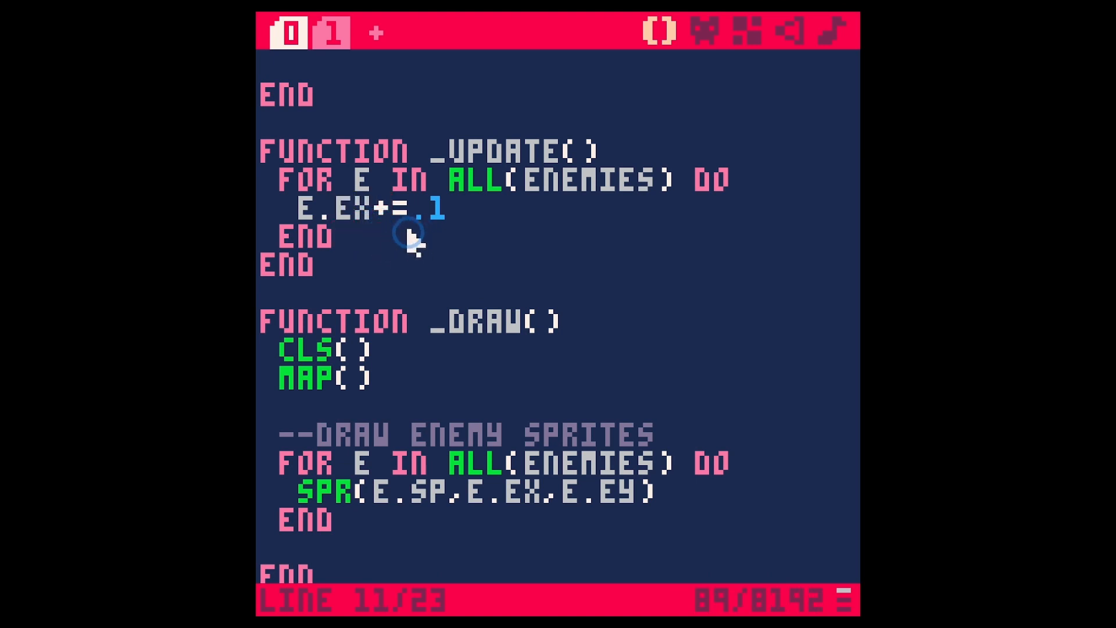
{"action": "mouse_move", "coordinate": [495, 249]}
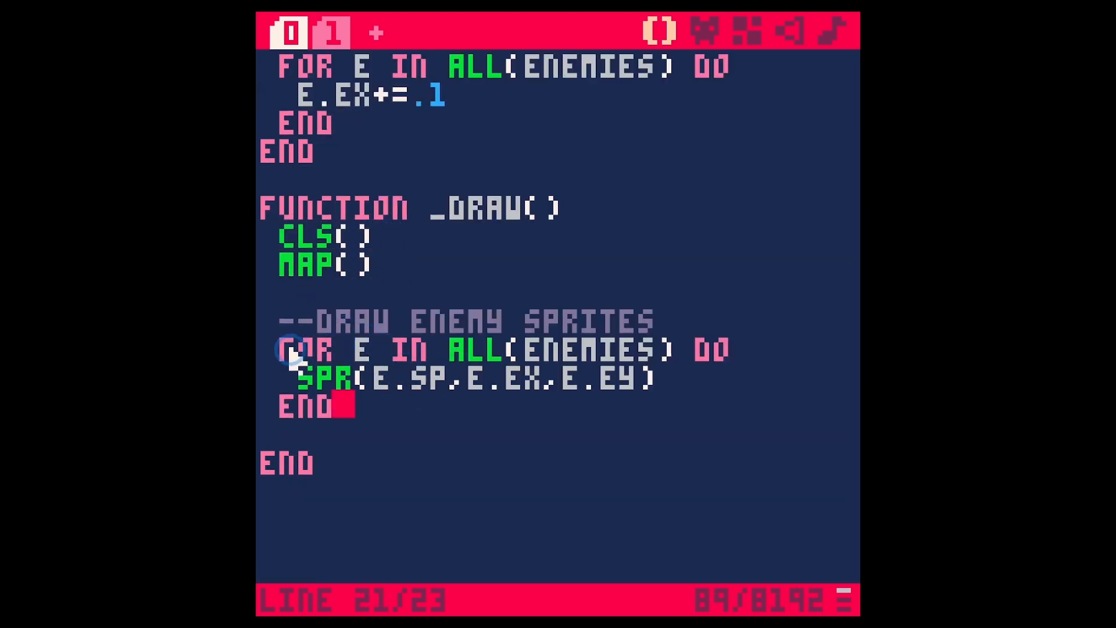
{"action": "double_click", "coordinate": [315, 385]}
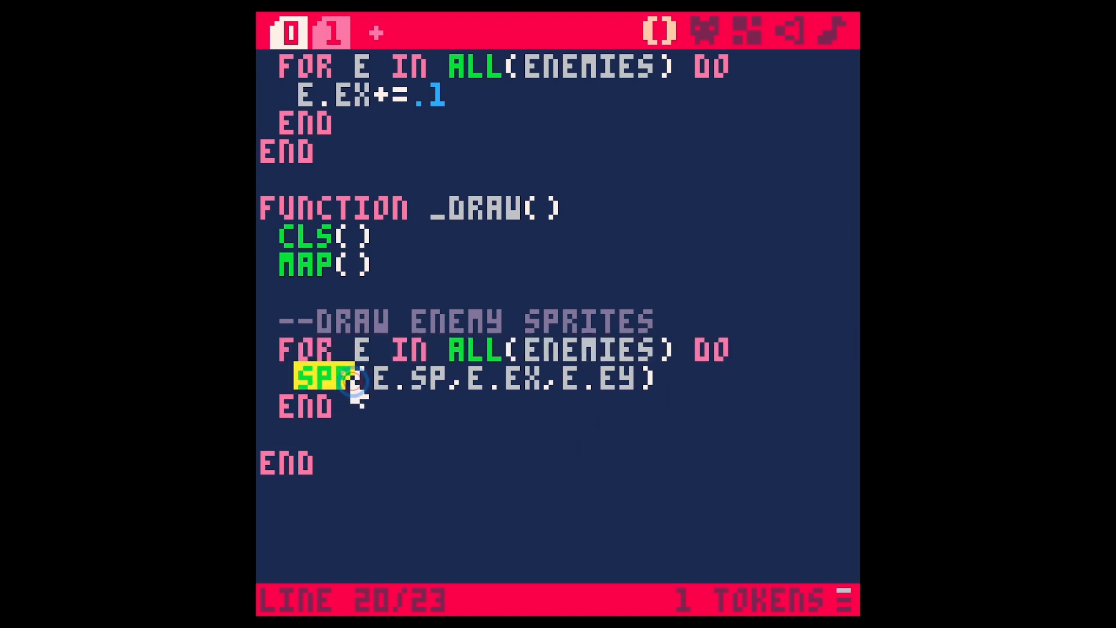
{"action": "double_click", "coordinate": [507, 381]}
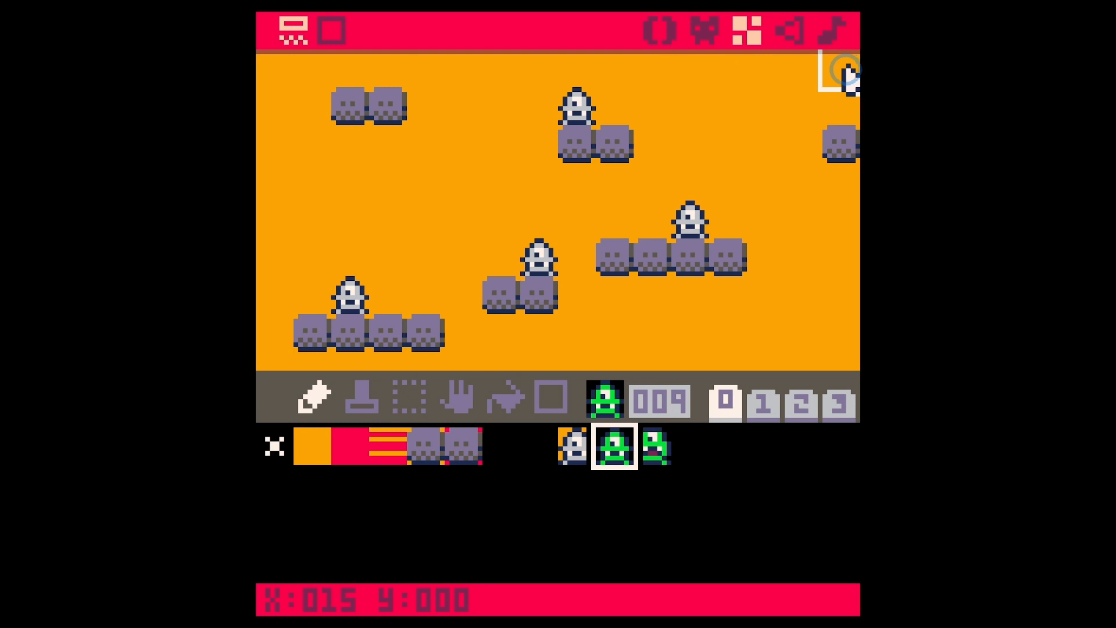
{"action": "mouse_move", "coordinate": [257, 73]}
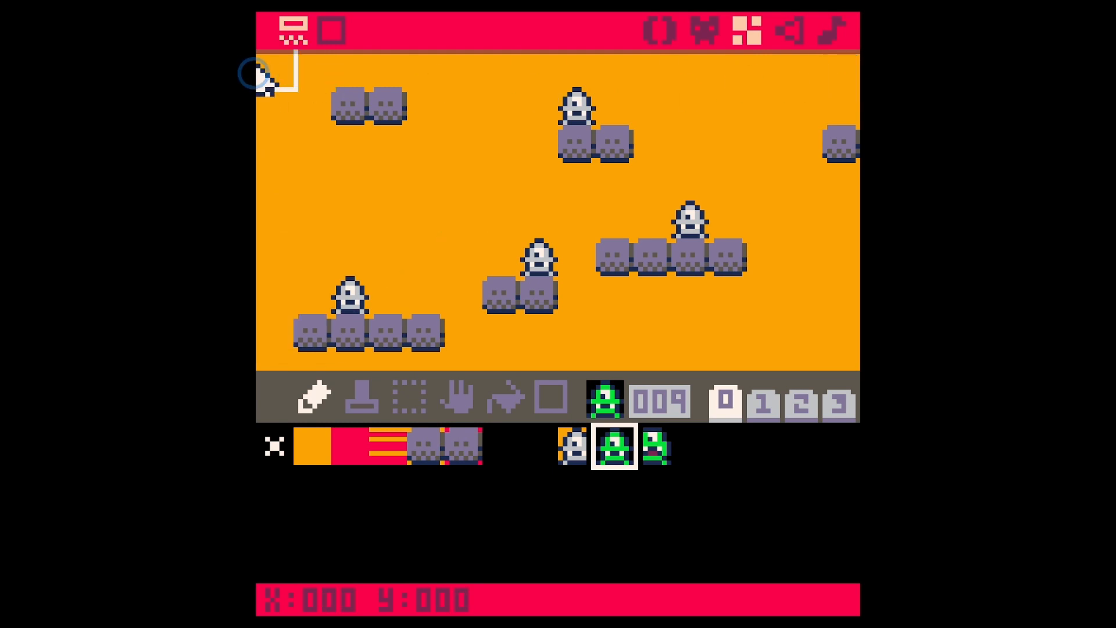
{"action": "mouse_move", "coordinate": [764, 226]}
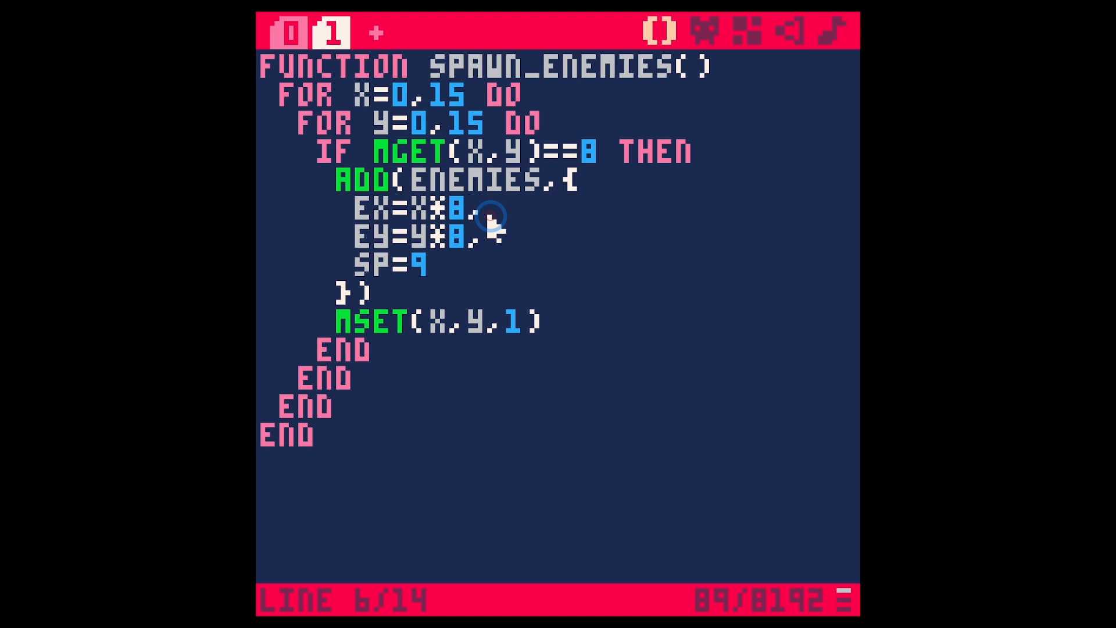
{"action": "mouse_move", "coordinate": [427, 102]}
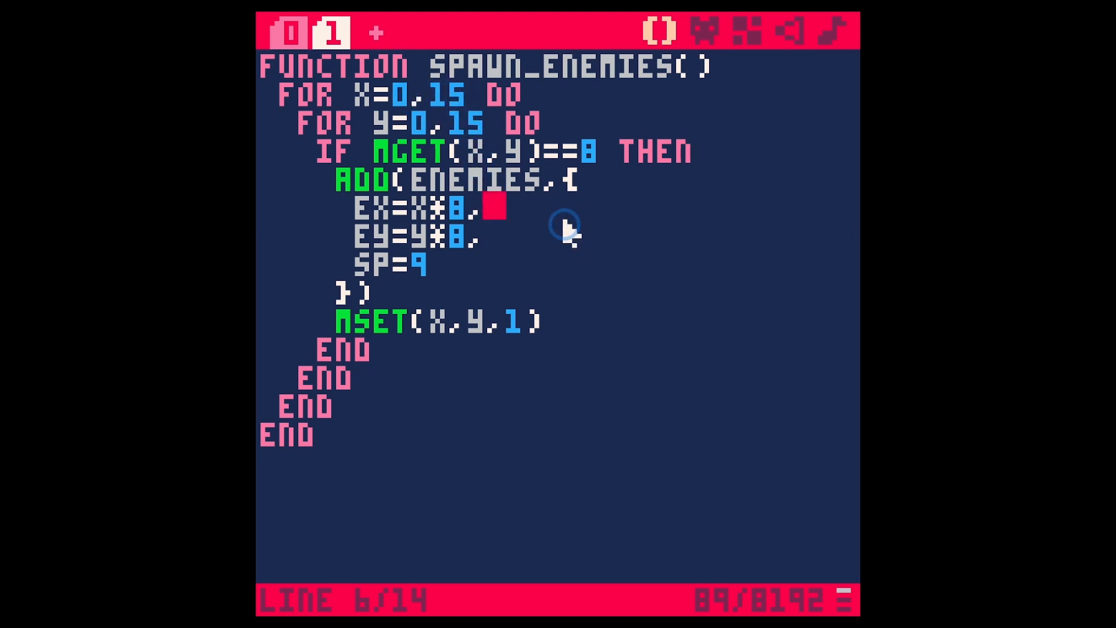
{"action": "mouse_move", "coordinate": [566, 251]}
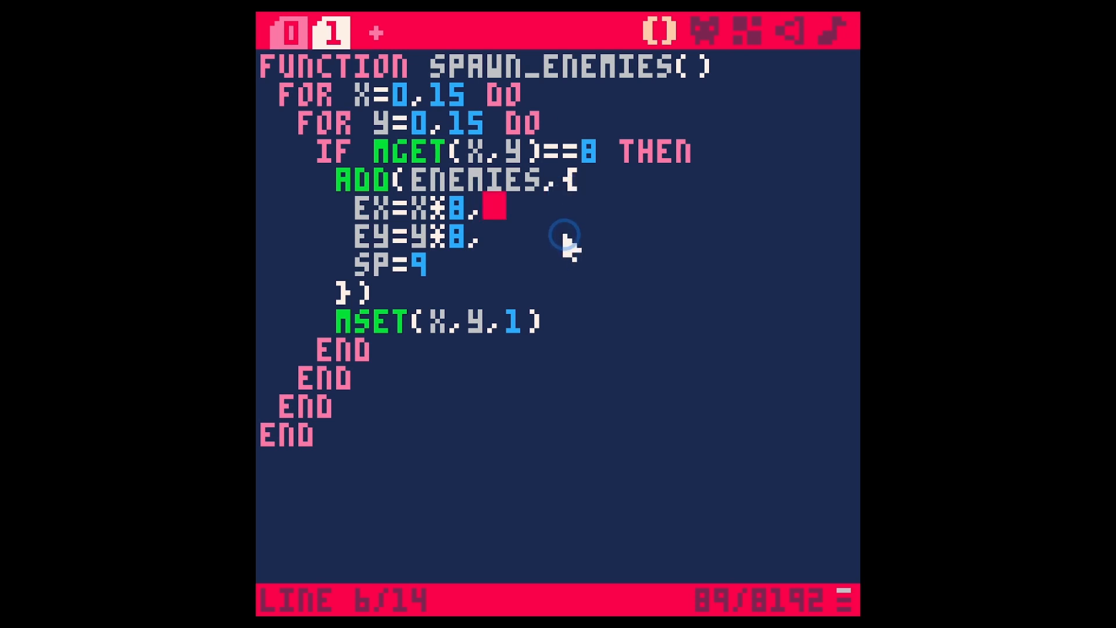
{"action": "mouse_move", "coordinate": [581, 244]}
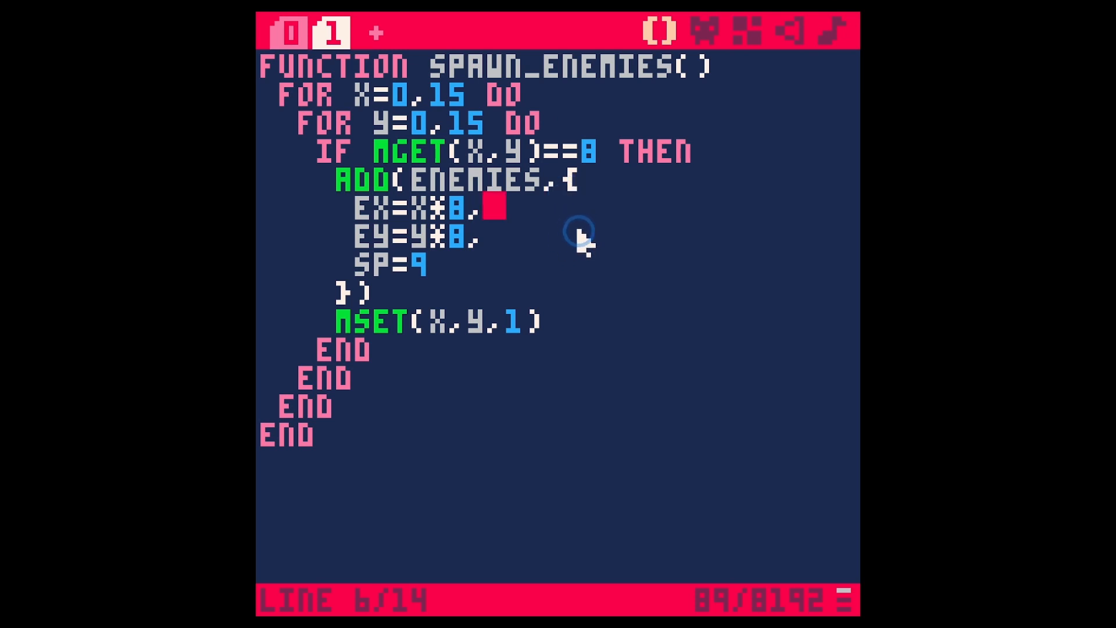
Step: Review the spawn_enemies code, then view the sprite sheet with orange tile 1
{"action": "double_click", "coordinate": [373, 235]}
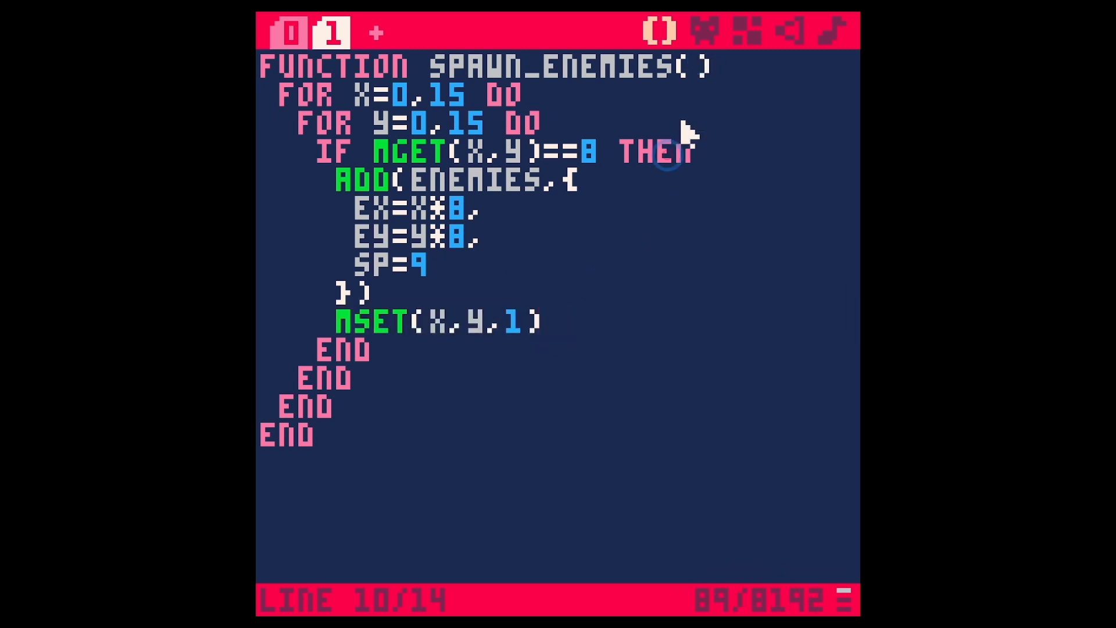
{"action": "left_click", "coordinate": [707, 30]}
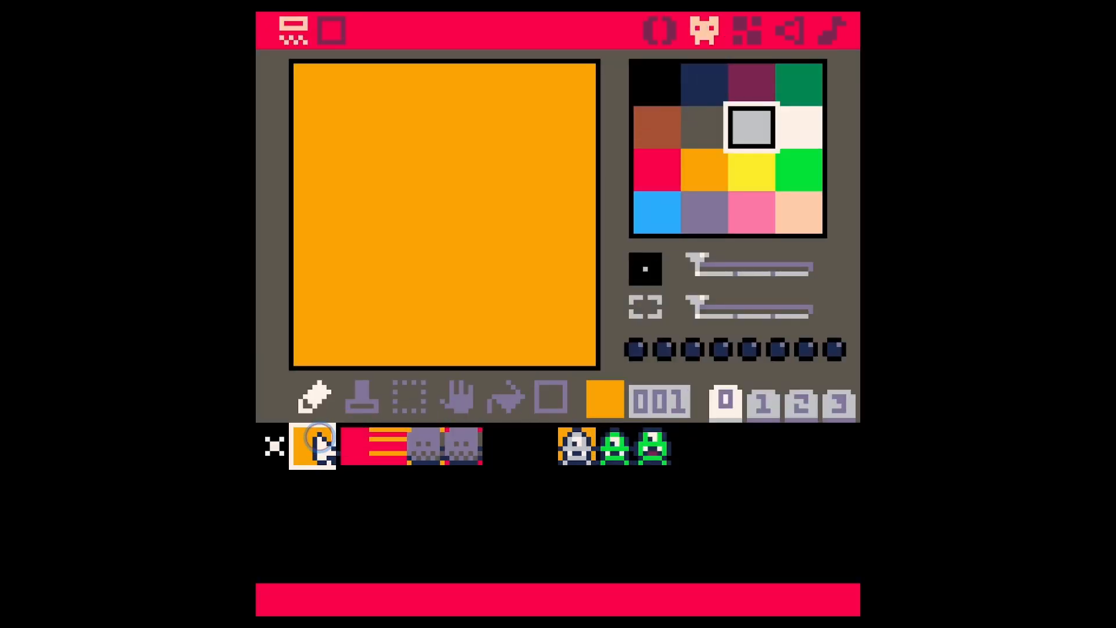
{"action": "left_click", "coordinate": [577, 447]}
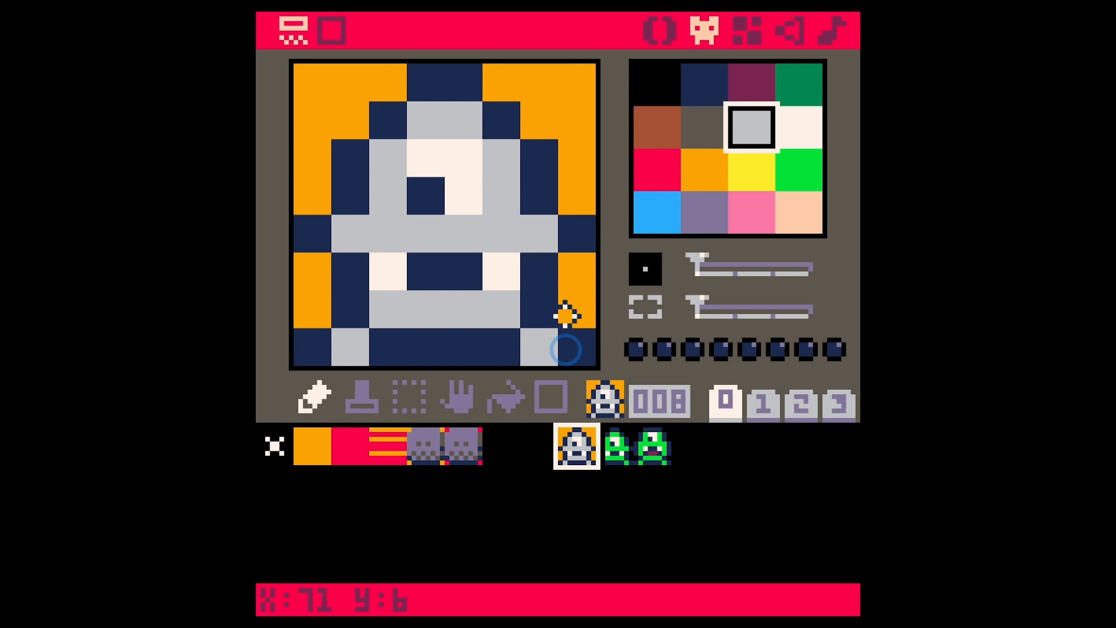
{"action": "mouse_move", "coordinate": [346, 186]}
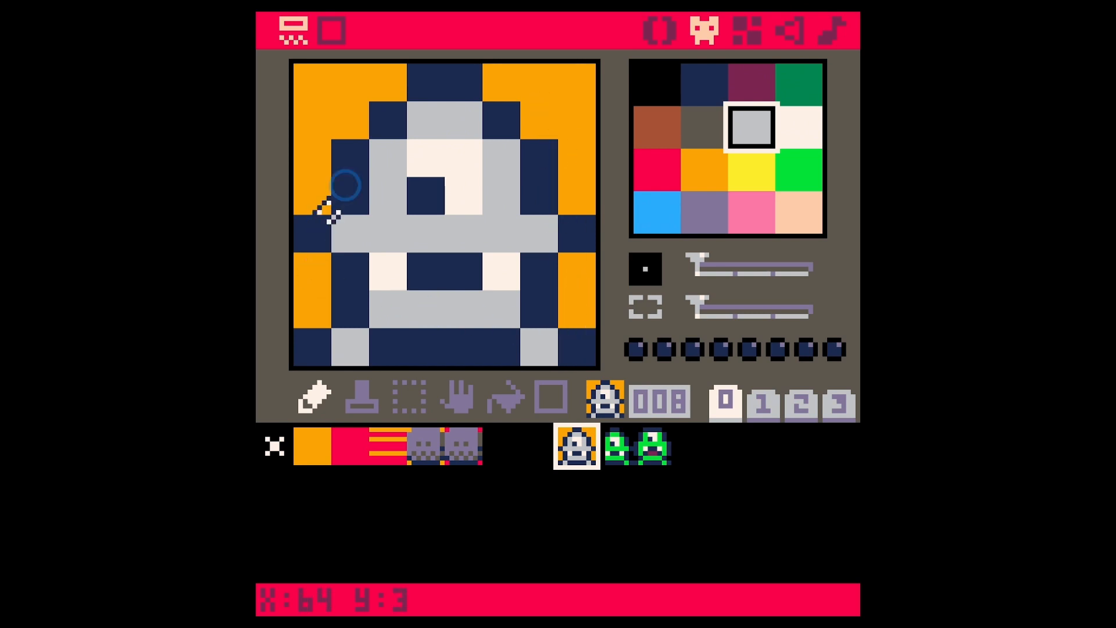
{"action": "mouse_move", "coordinate": [403, 231]}
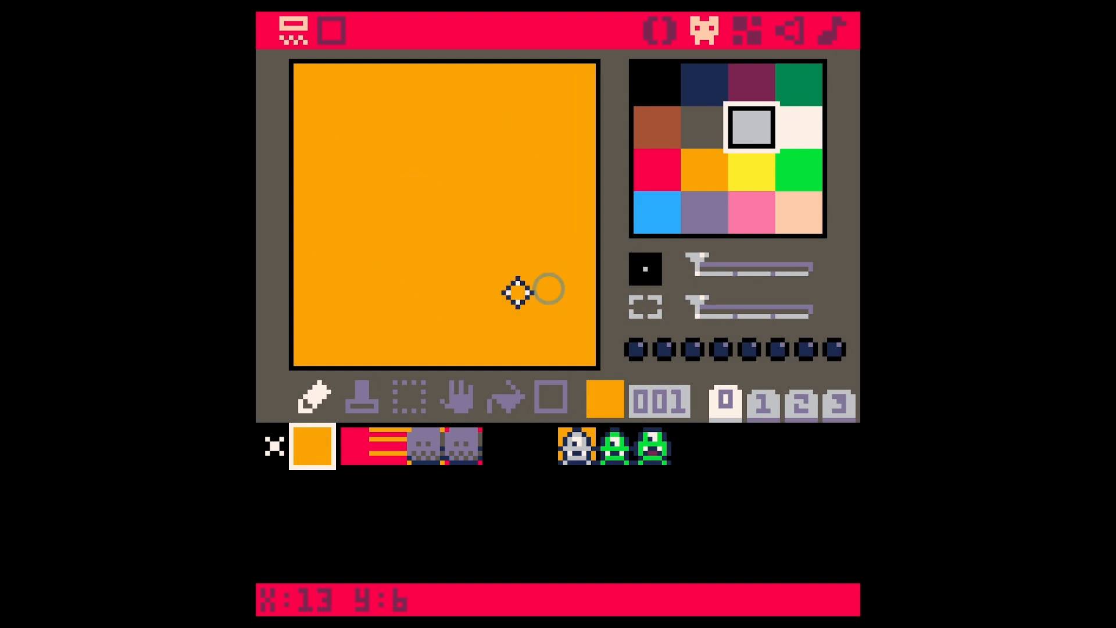
{"action": "left_click", "coordinate": [615, 447]}
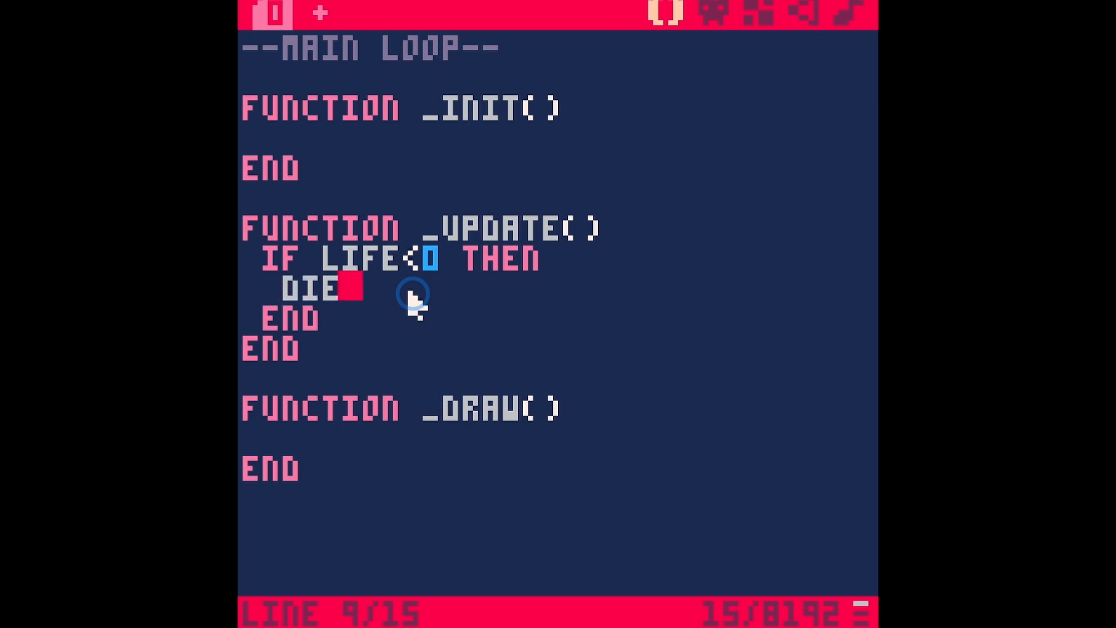
Step: View the new cartridge's sprite sheet showing the green leaf sprite in slot 1
{"action": "left_click", "coordinate": [704, 22]}
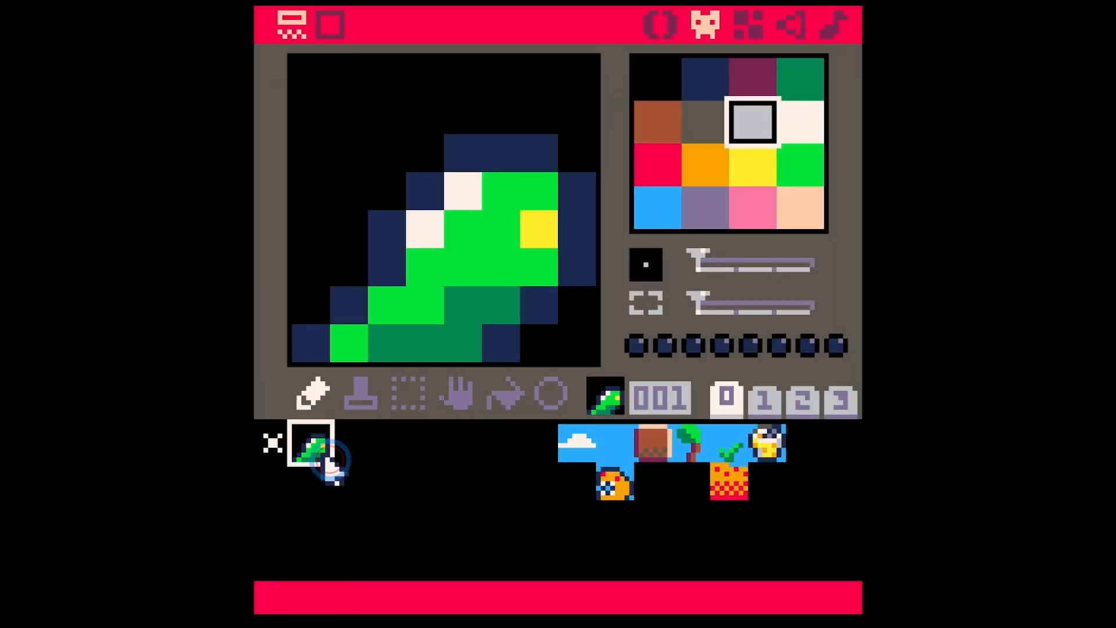